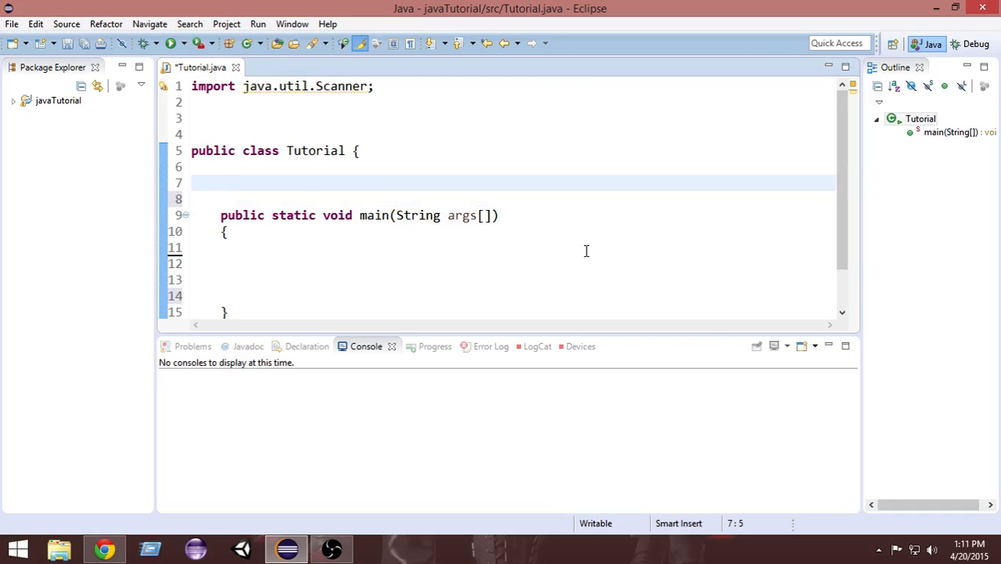
Declare the field int age = 20; on the empty line inside the Tutorial class.
{"action": "left_click", "coordinate": [222, 182]}
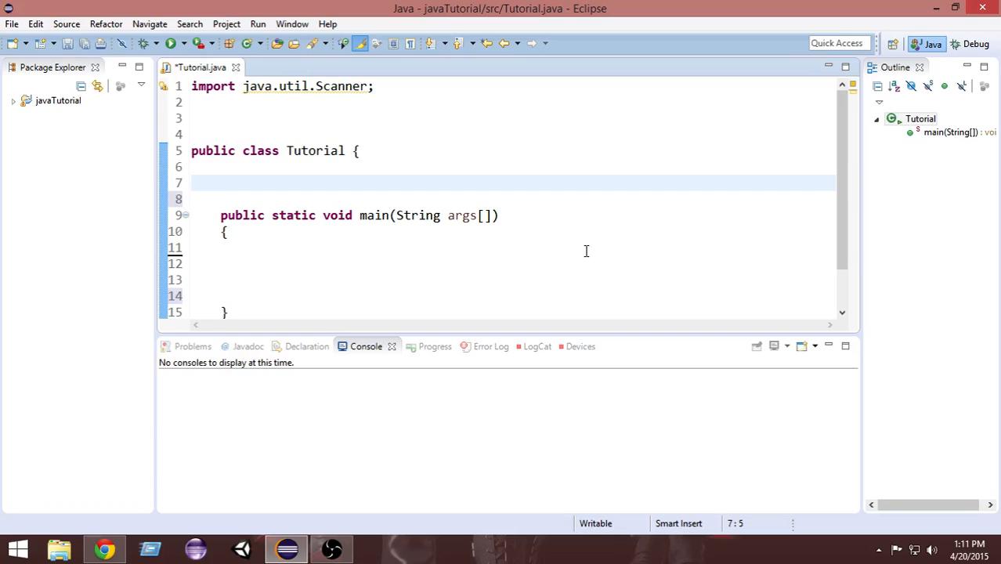
{"action": "type", "text": "int a"}
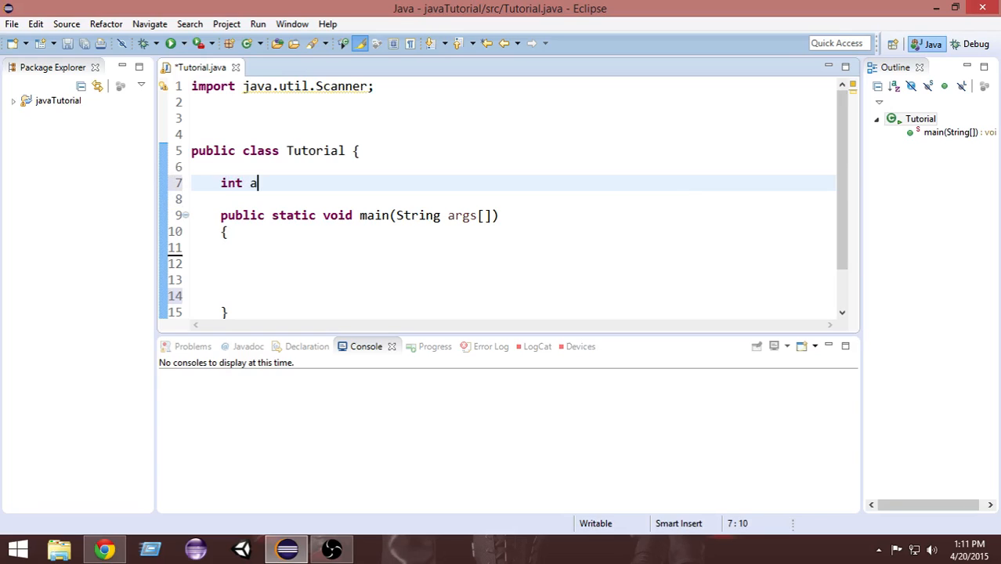
{"action": "type", "text": "ge"}
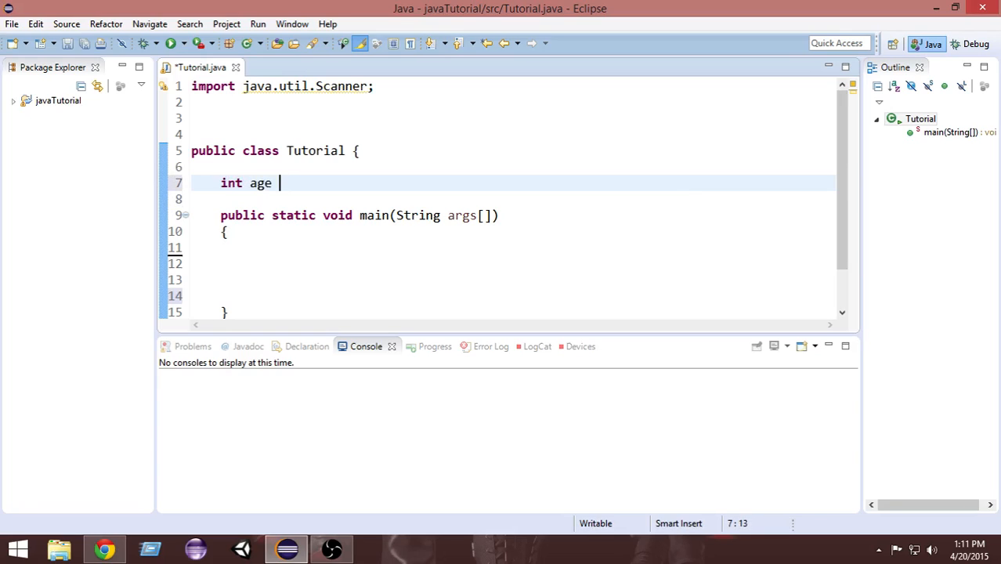
{"action": "type", "text": "= 20"}
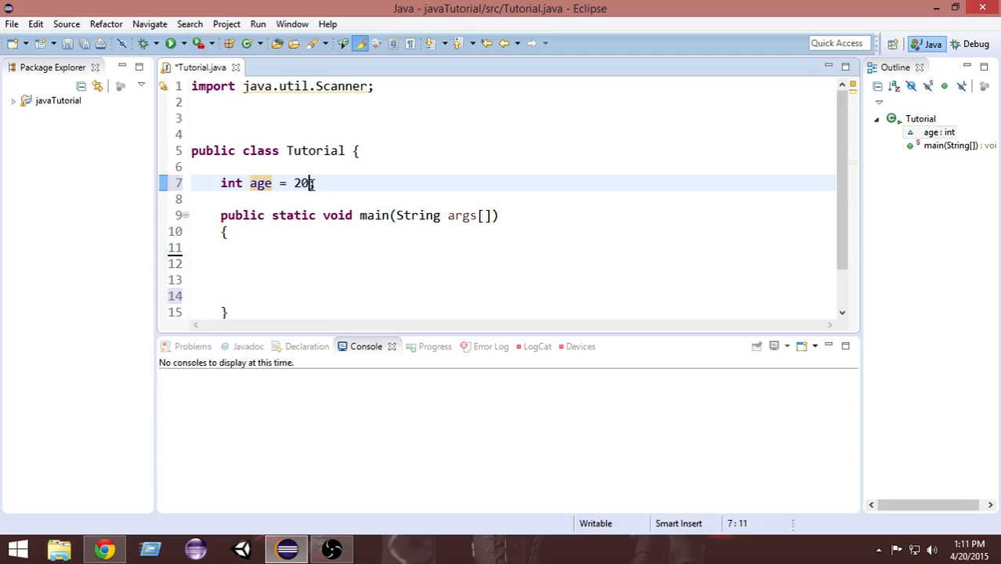
{"action": "type", "text": ";"}
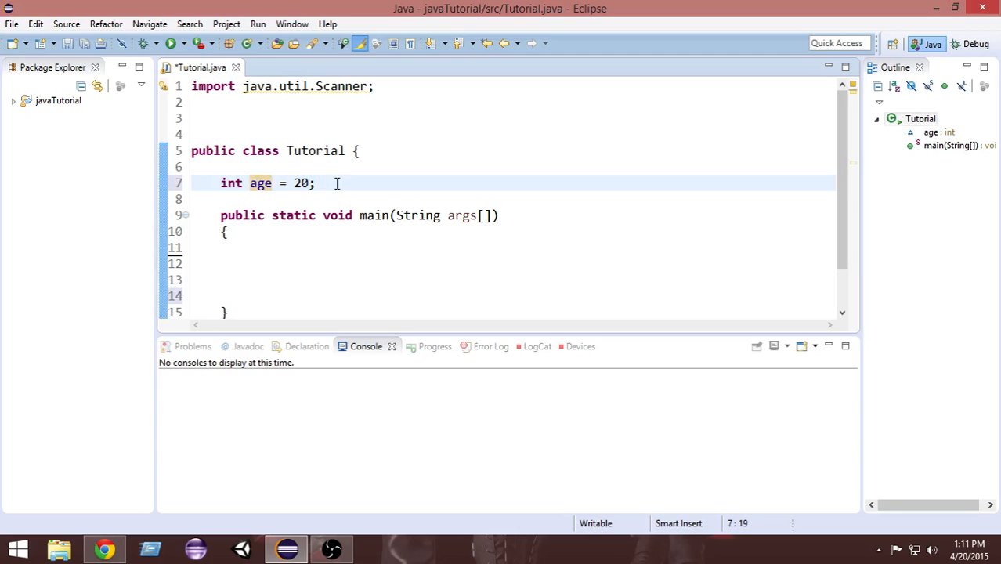
{"action": "mouse_move", "coordinate": [384, 186]}
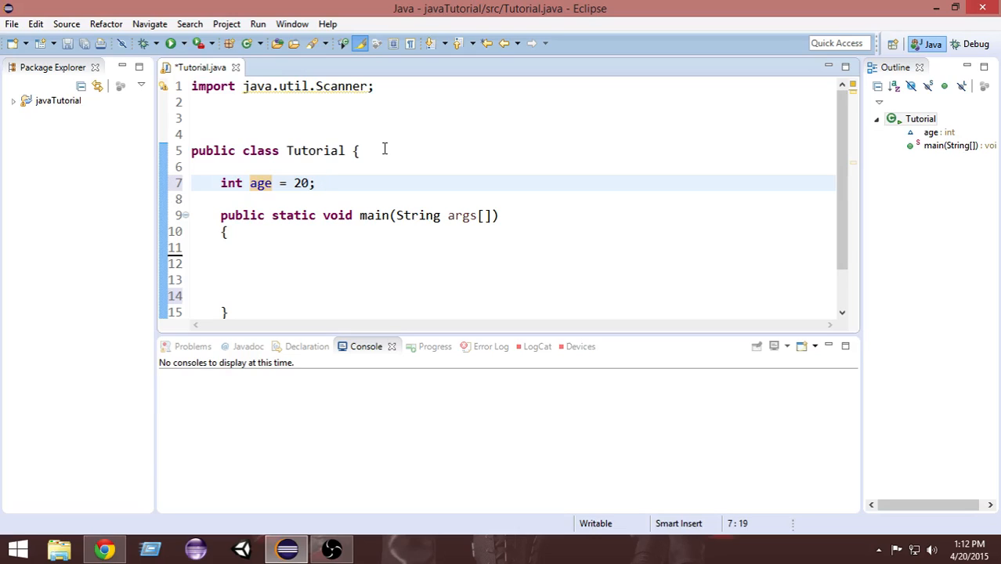
Add the single-line comment '// this is a comment' above the age field.
{"action": "left_click", "coordinate": [321, 182]}
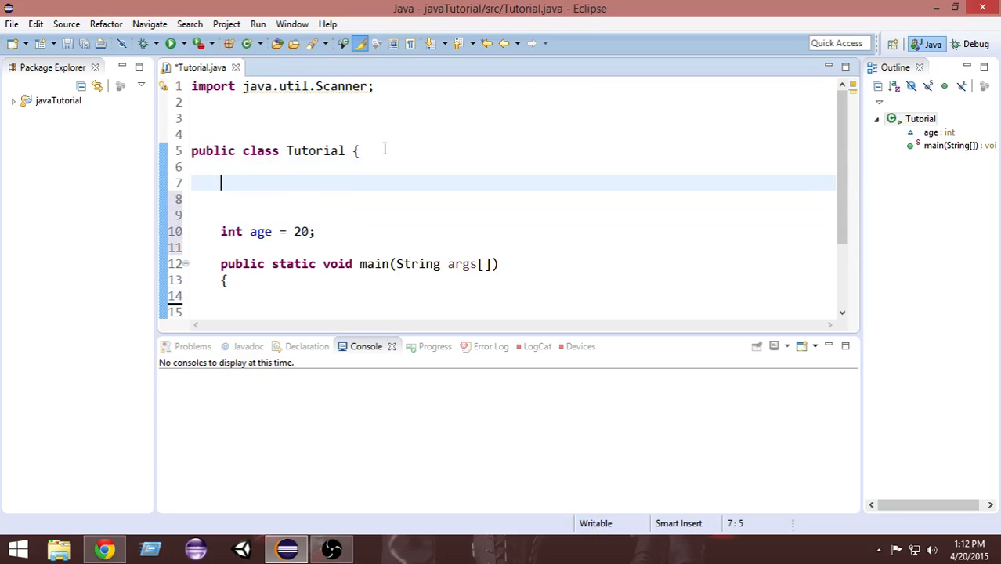
{"action": "type", "text": "//"}
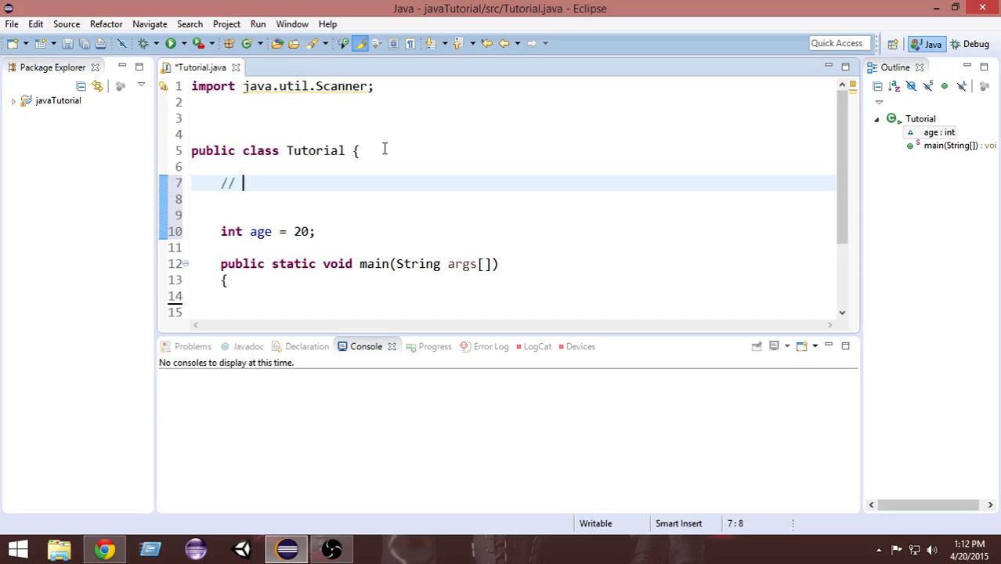
{"action": "type", "text": "thsi i"}
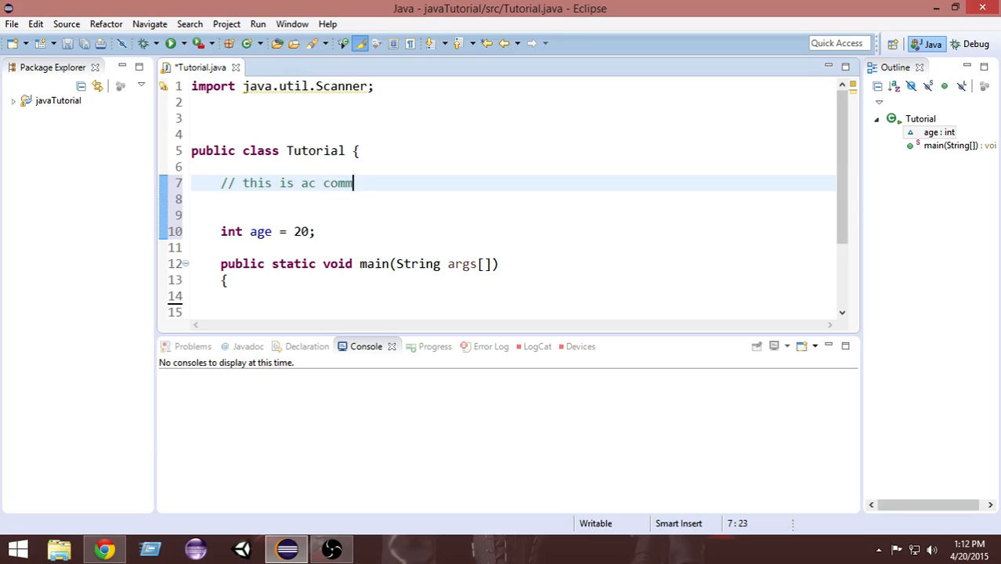
{"action": "type", "text": "ent"}
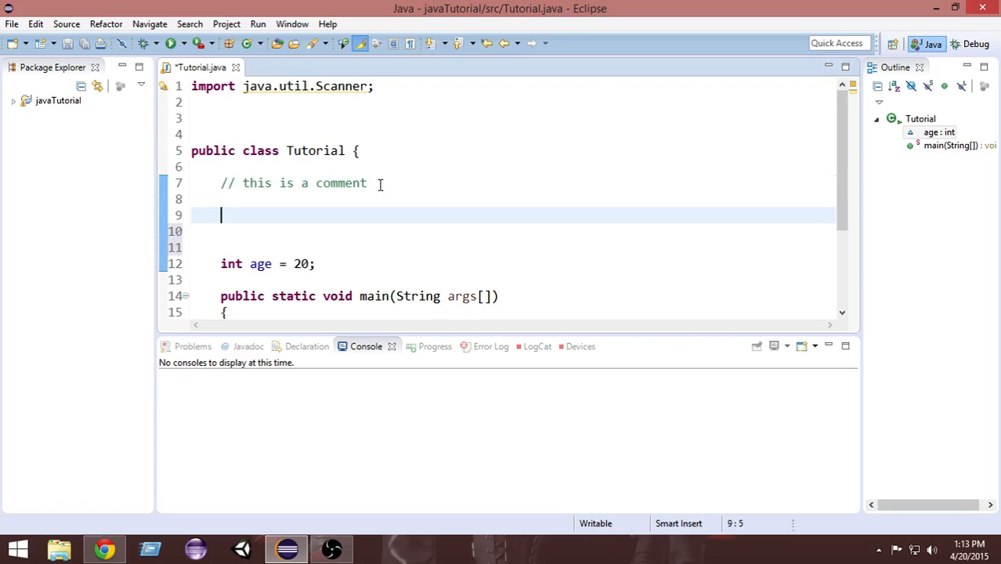
Write a /** block comment with This, is, a, multi, line, comment on separate lines.
{"action": "type", "text": "/"}
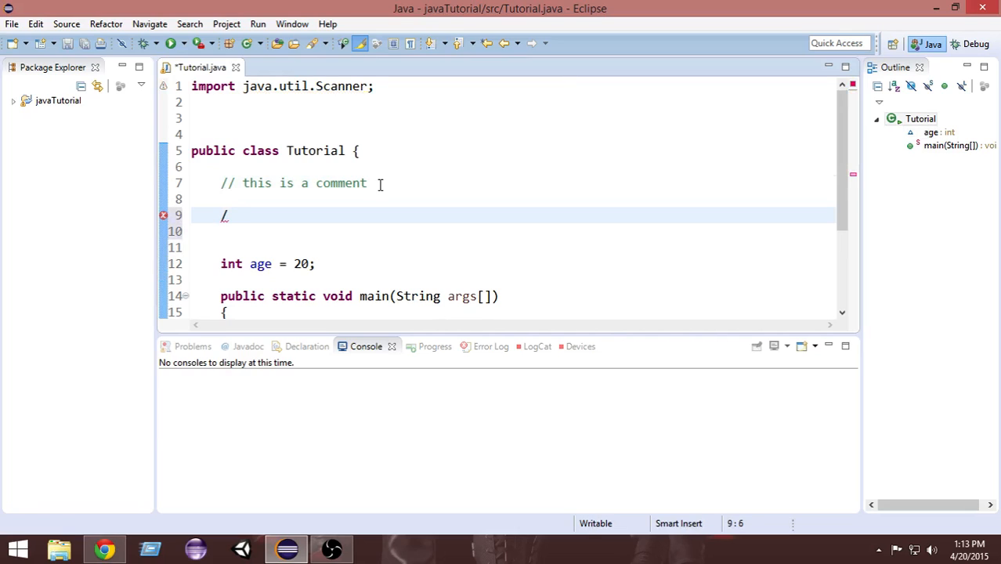
{"action": "type", "text": "*"}
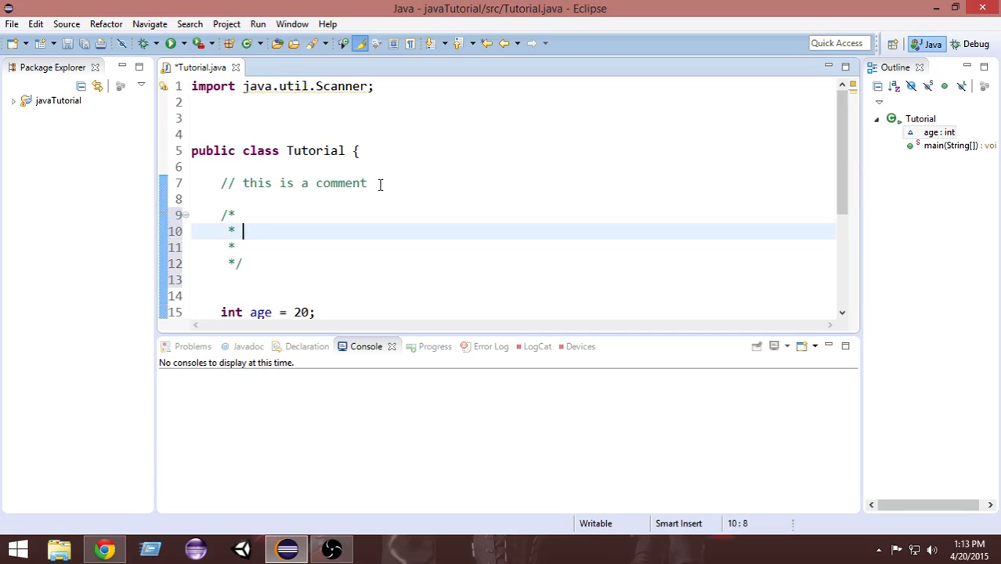
{"action": "type", "text": "This"}
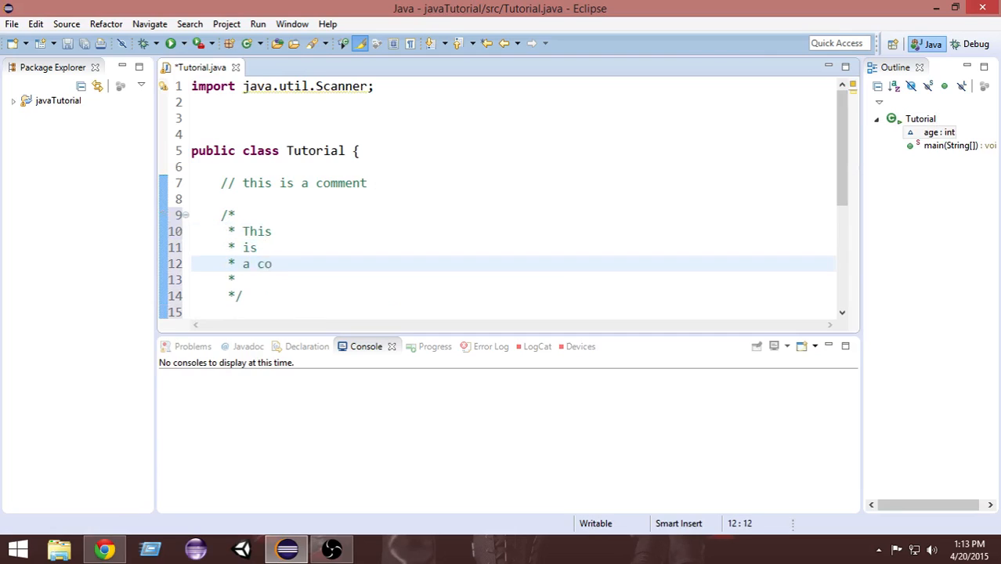
{"action": "type", "text": "multi"}
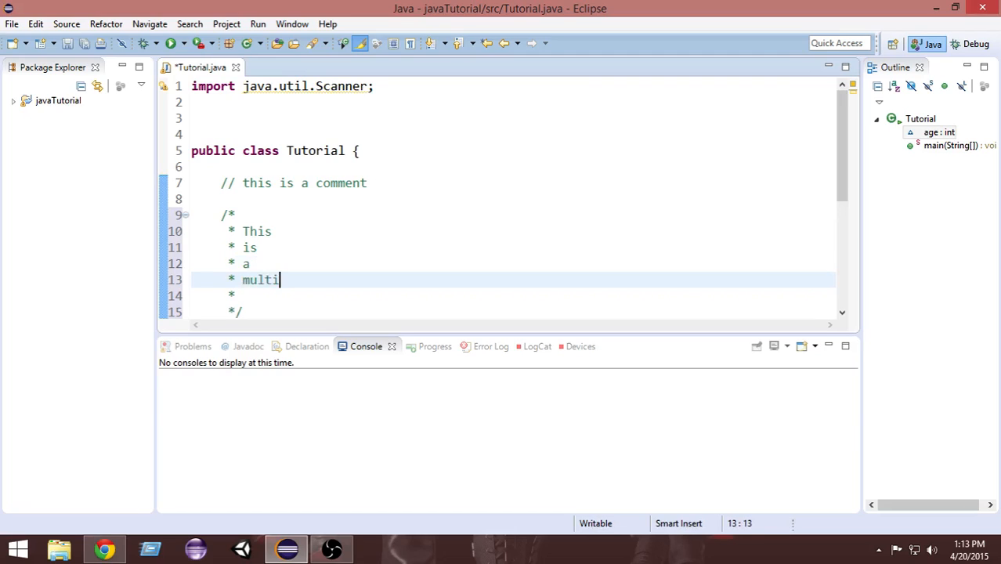
{"action": "type", "text": "line"}
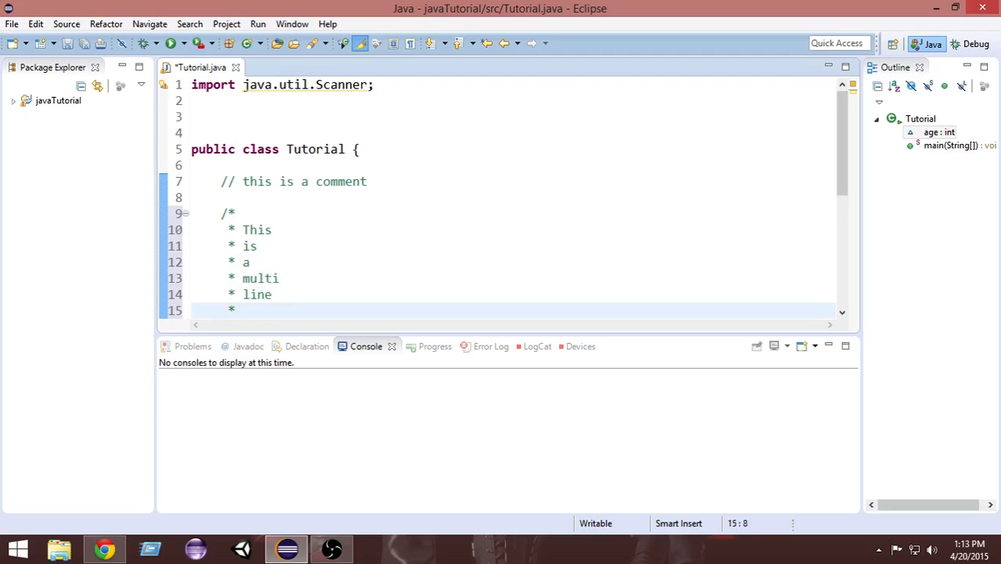
{"action": "type", "text": "comment"}
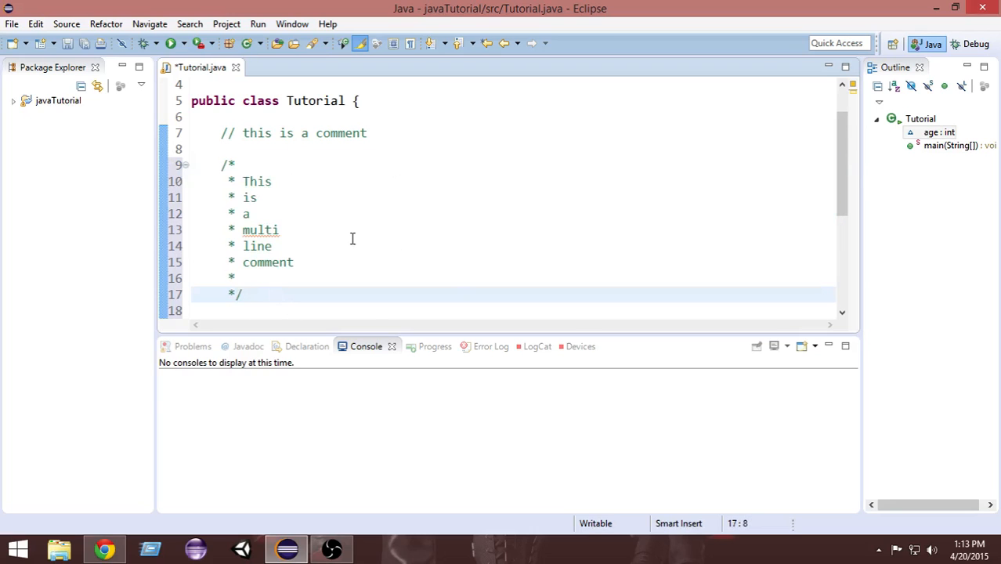
{"action": "left_click_drag", "start_coordinate": [242, 181], "coordinate": [296, 263]}
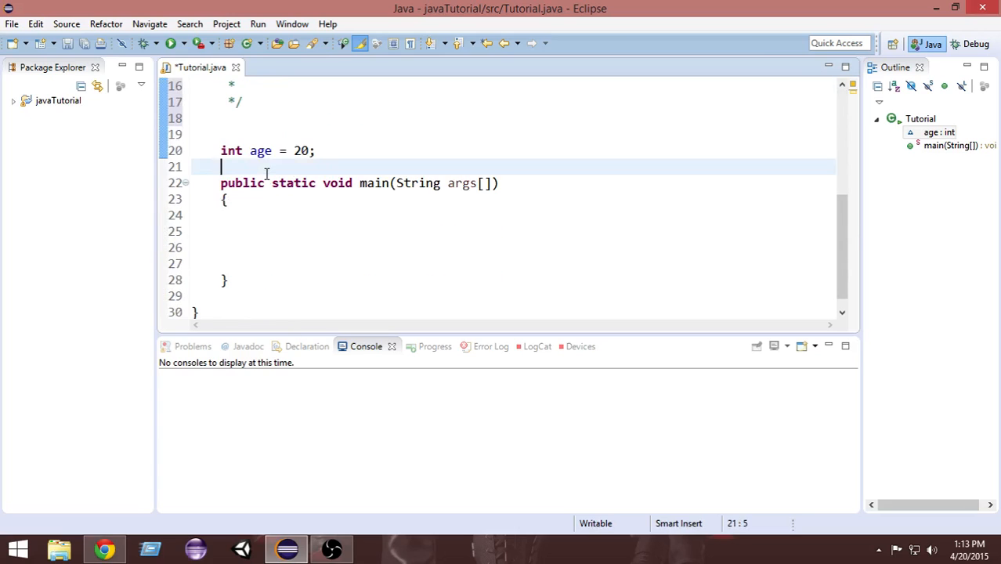
Add a '// the main method' comment and an empty public void method() stub below main.
{"action": "type", "text": "// the mai"}
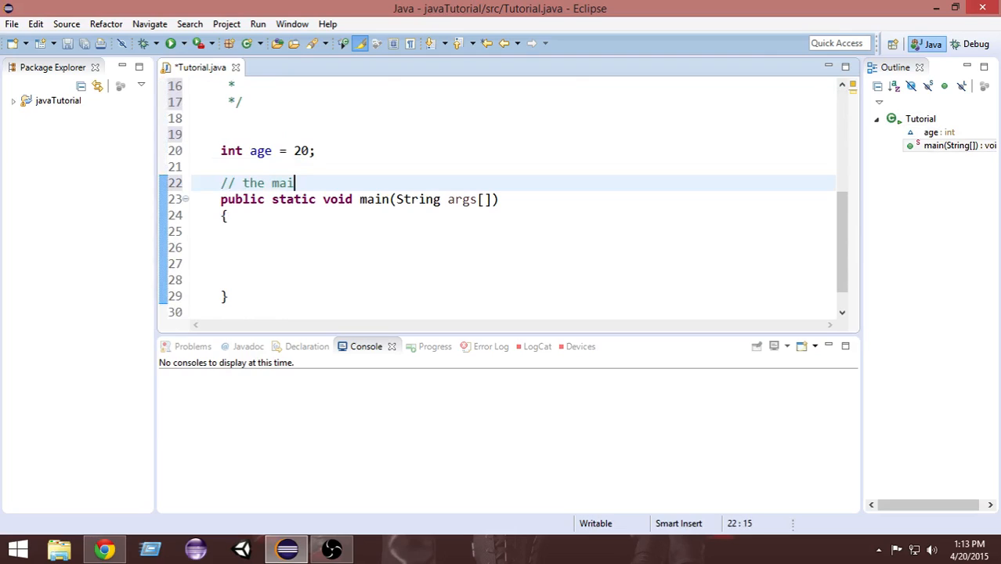
{"action": "type", "text": "n method"}
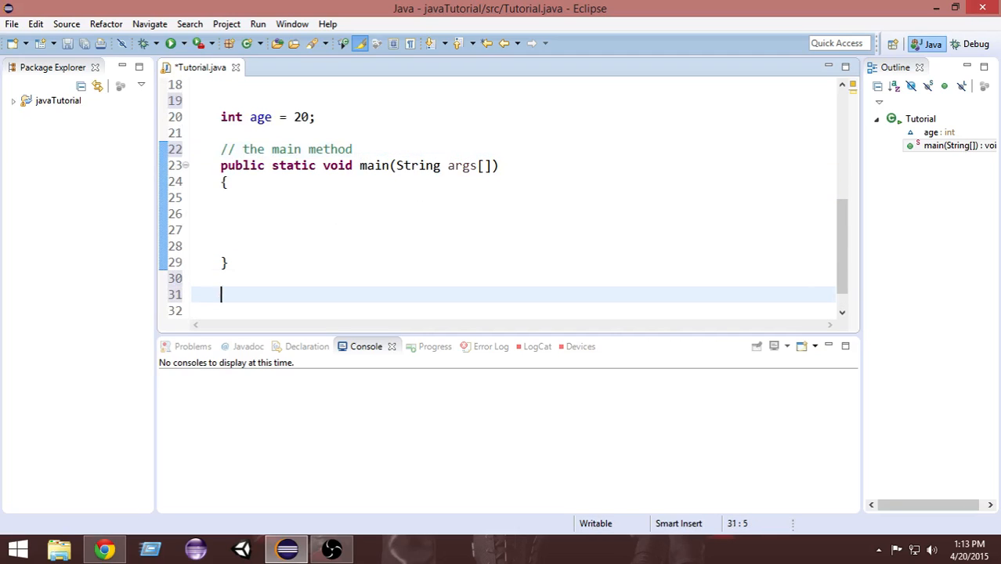
{"action": "type", "text": "public"}
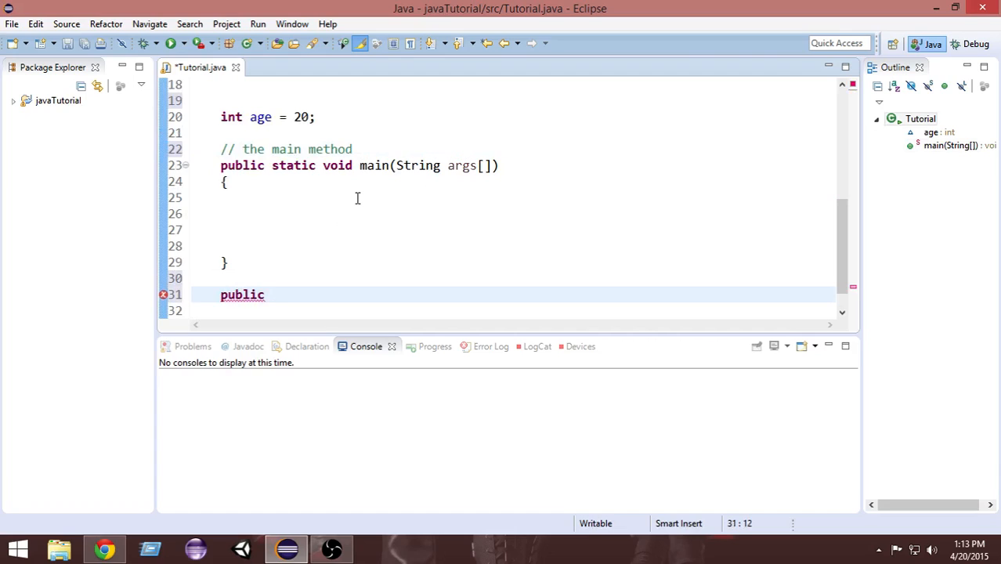
{"action": "type", "text": "void met"}
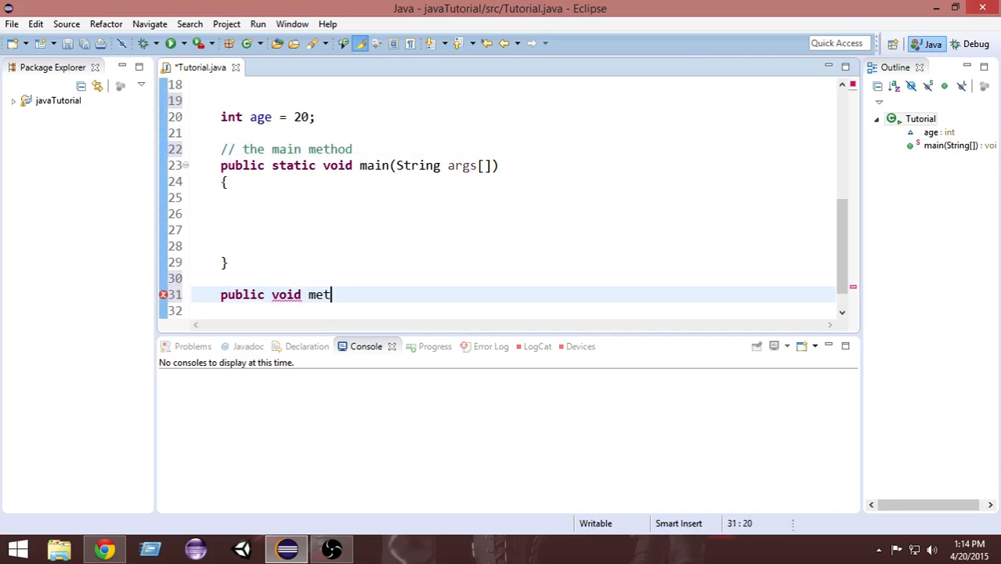
{"action": "type", "text": "hod()"}
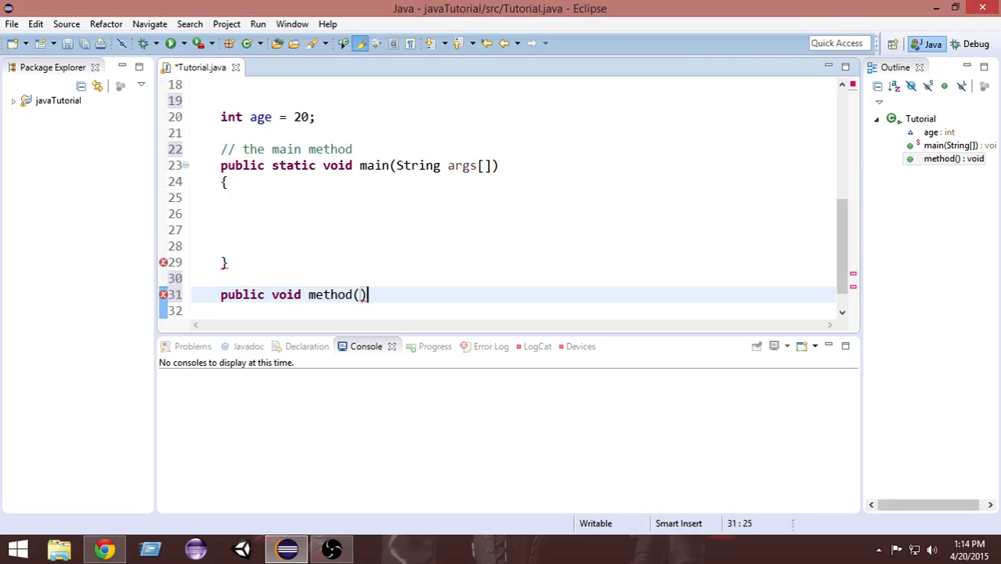
{"action": "type", "text": "{"}
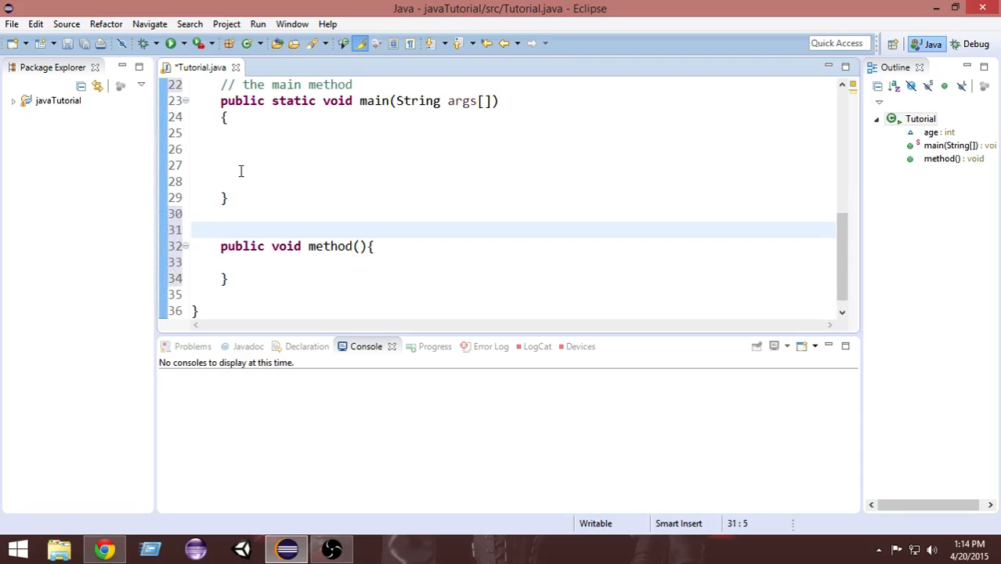
Type the comment '//this method calculates the age of the student' above method().
{"action": "scroll", "scroll_direction": "down", "scroll_amount": 3}
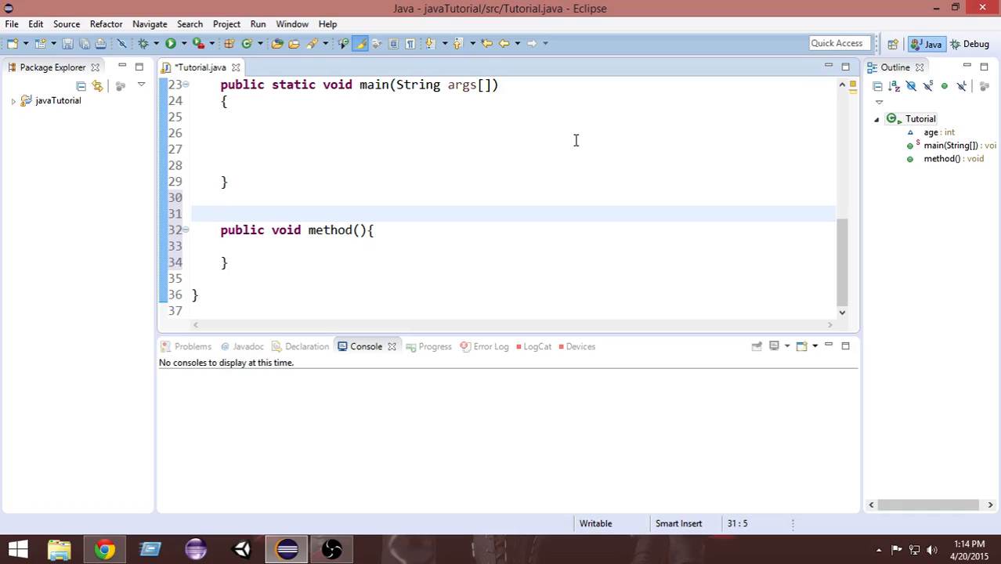
{"action": "type", "text": "//"}
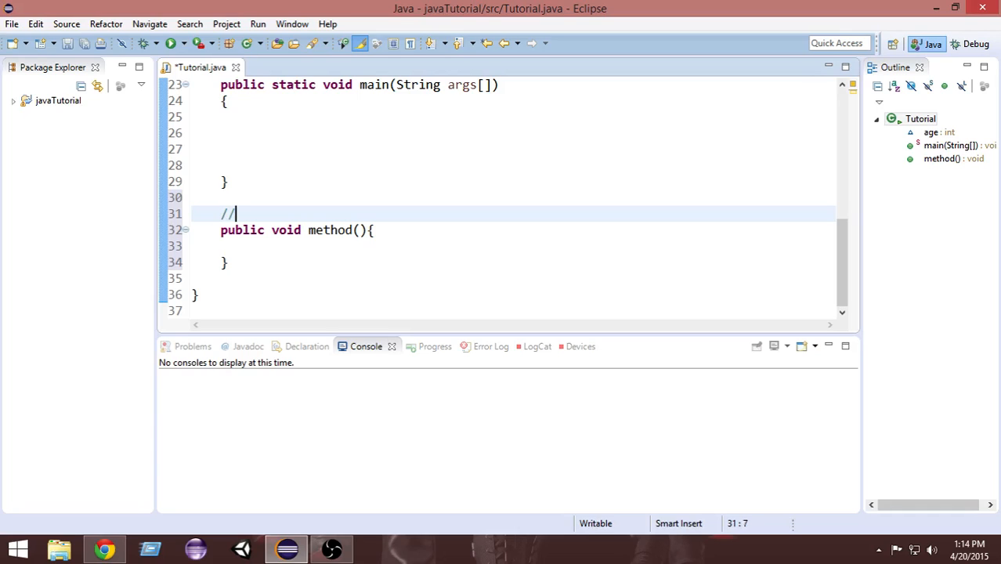
{"action": "type", "text": "this meth"}
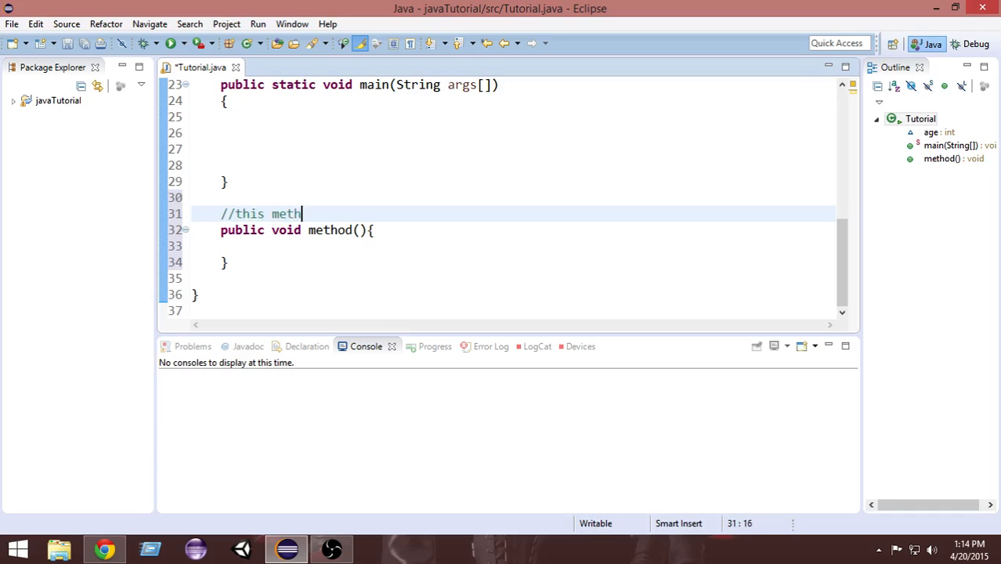
{"action": "type", "text": "od calculates the g"}
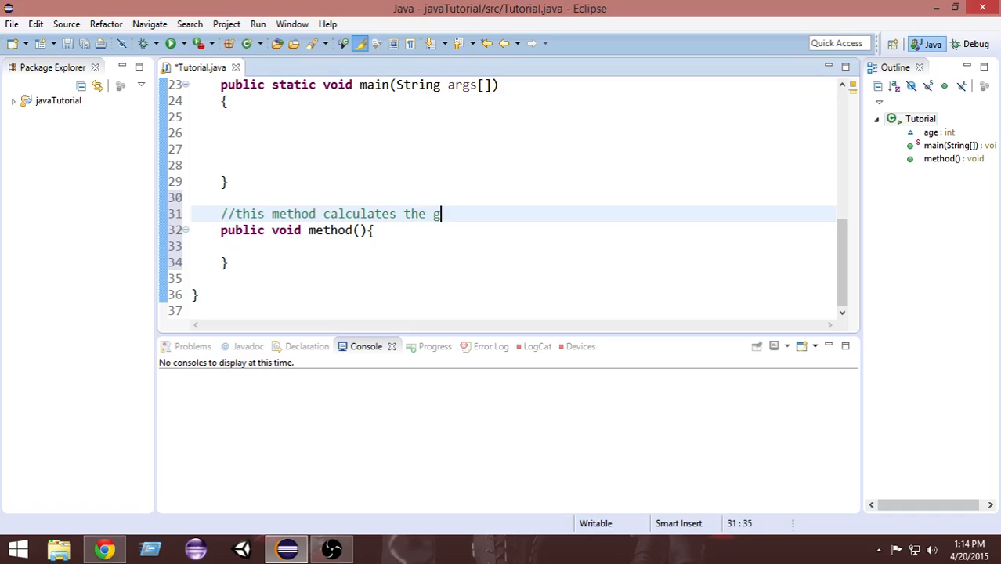
{"action": "type", "text": "age"}
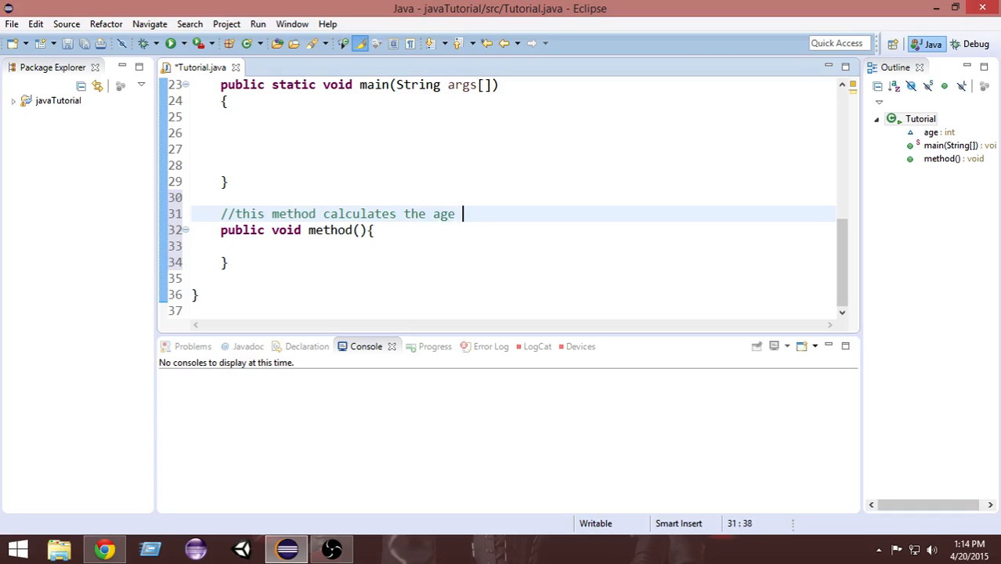
{"action": "type", "text": "of the stud"}
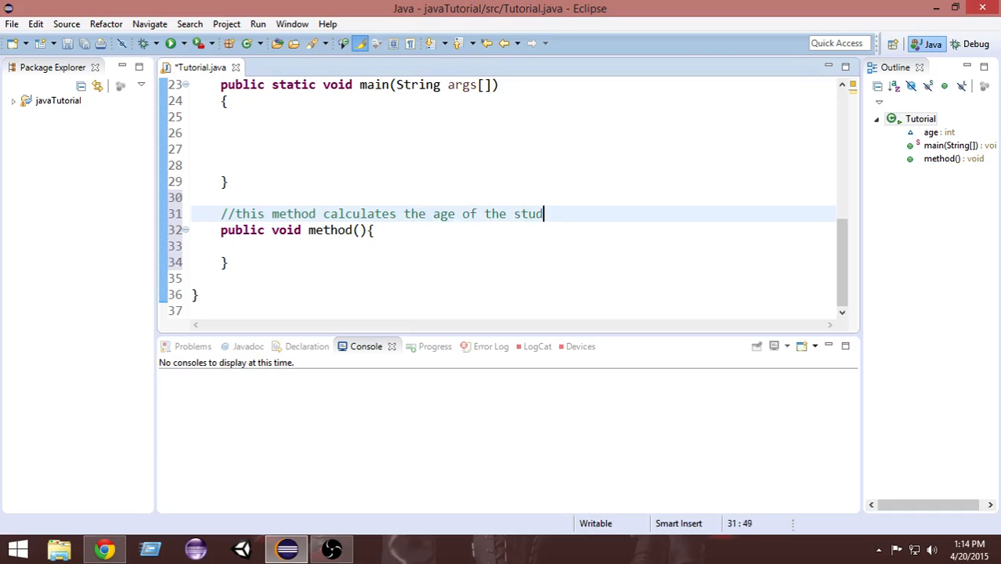
{"action": "type", "text": "ent"}
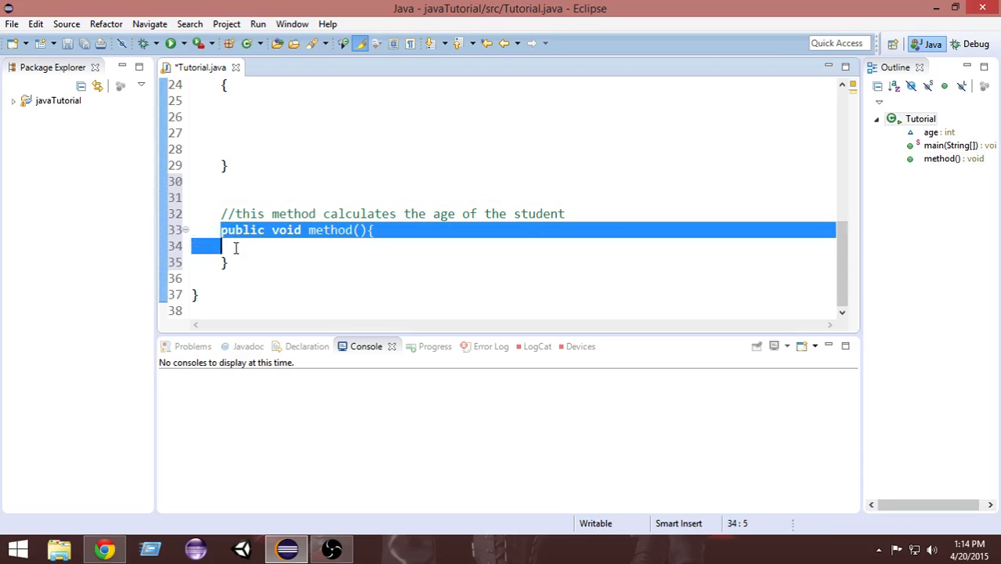
Clear the selection and place the cursor inside main's empty body.
{"action": "left_click", "coordinate": [296, 263]}
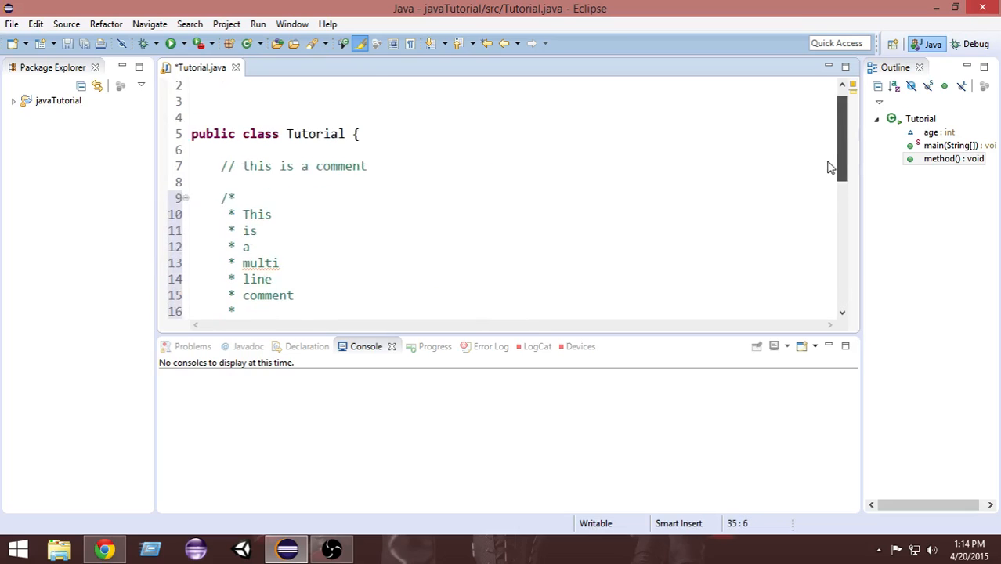
{"action": "scroll", "scroll_direction": "down", "scroll_amount": 3}
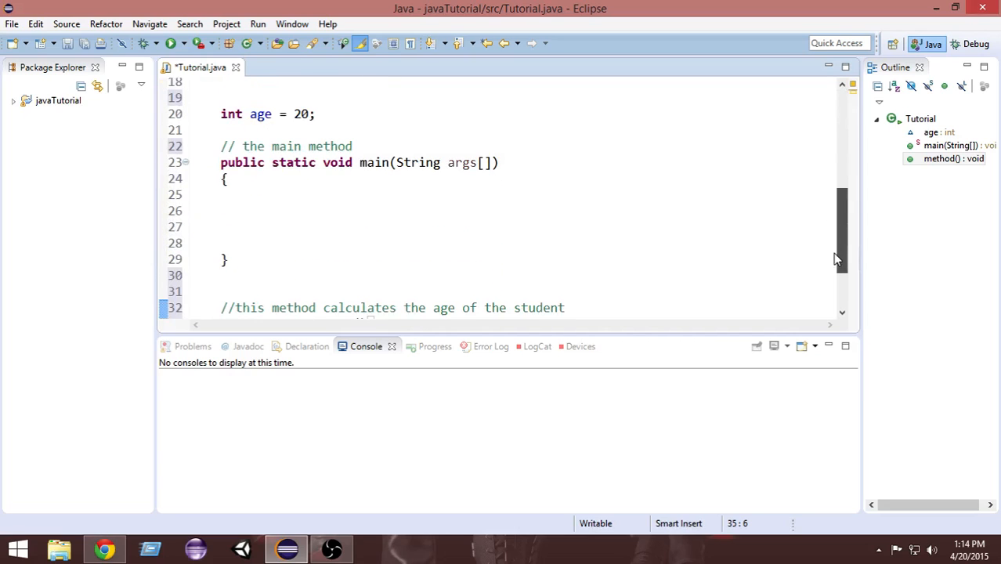
{"action": "left_click", "coordinate": [312, 195]}
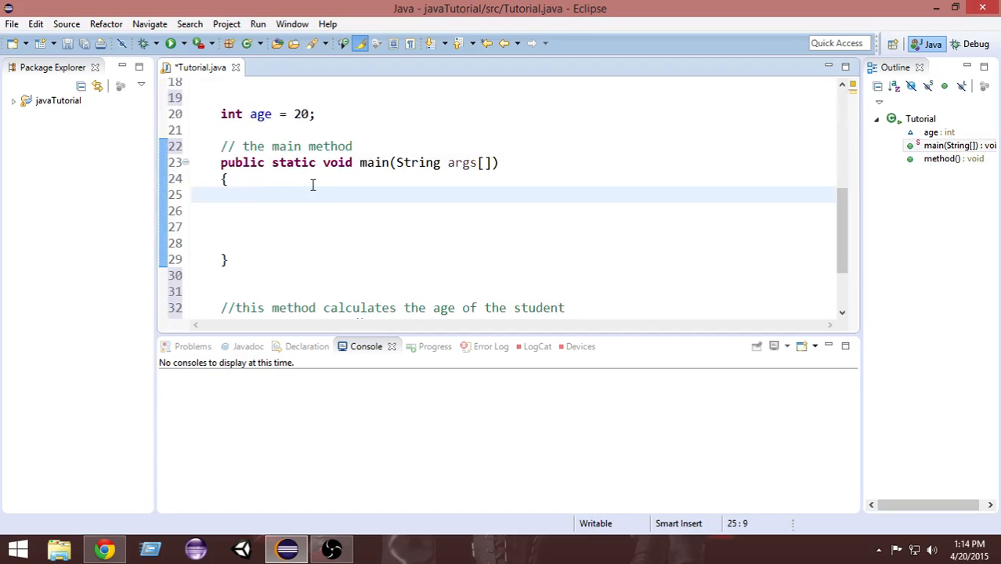
Type System.out.println("this is a non comment"); inside main.
{"action": "type", "text": "System.out"}
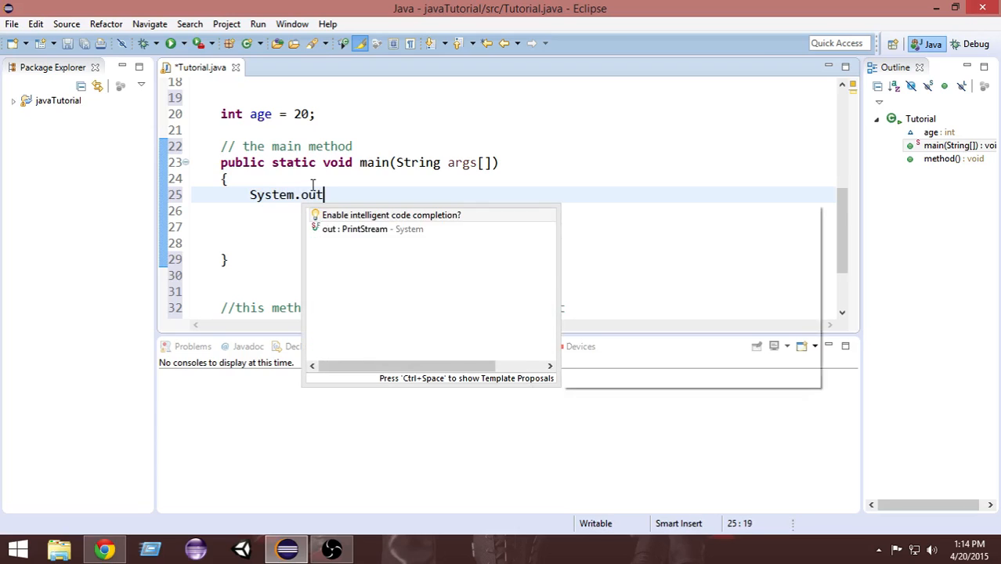
{"action": "type", "text": ".println(\"this is a no"}
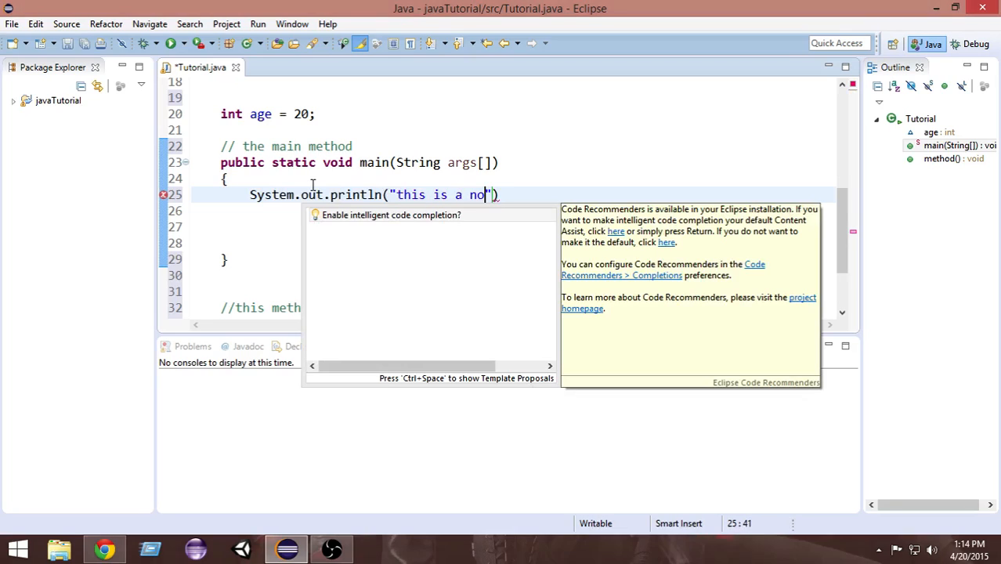
{"action": "type", "text": "n comment"}
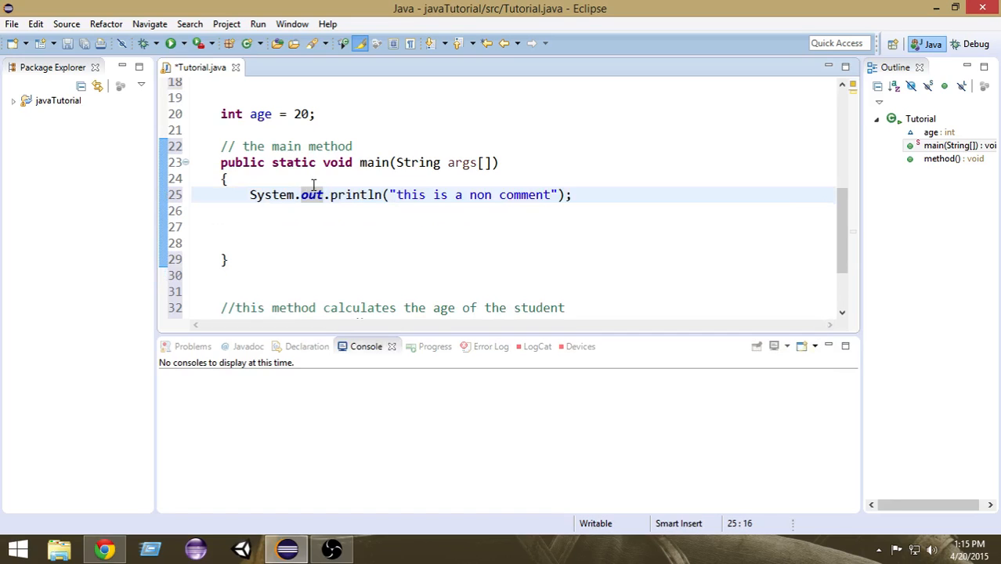
Uncomment the println statement and save Tutorial.java.
{"action": "left_click", "coordinate": [249, 194]}
{"action": "type", "text": "//"}
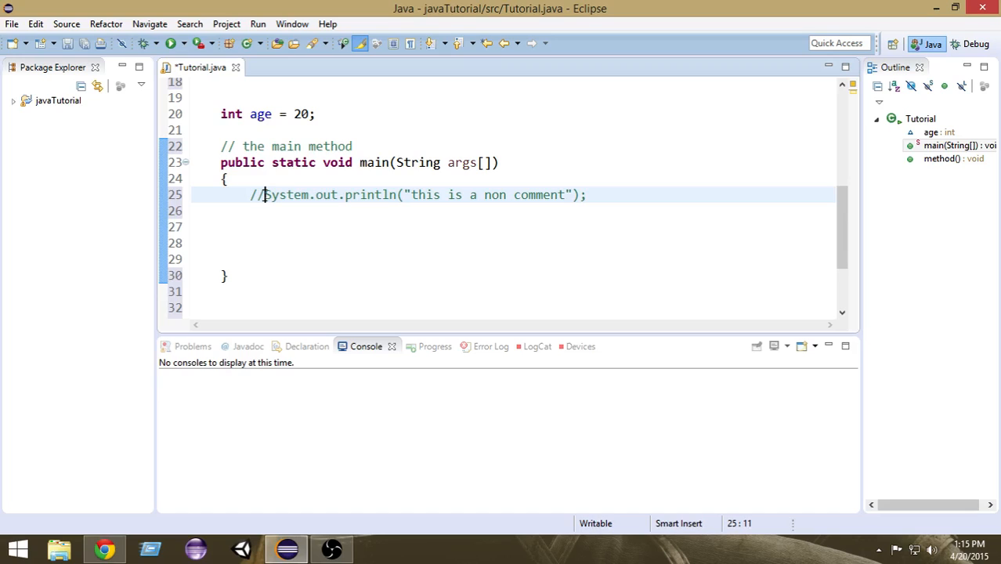
{"action": "key", "text": "BackSpace"}
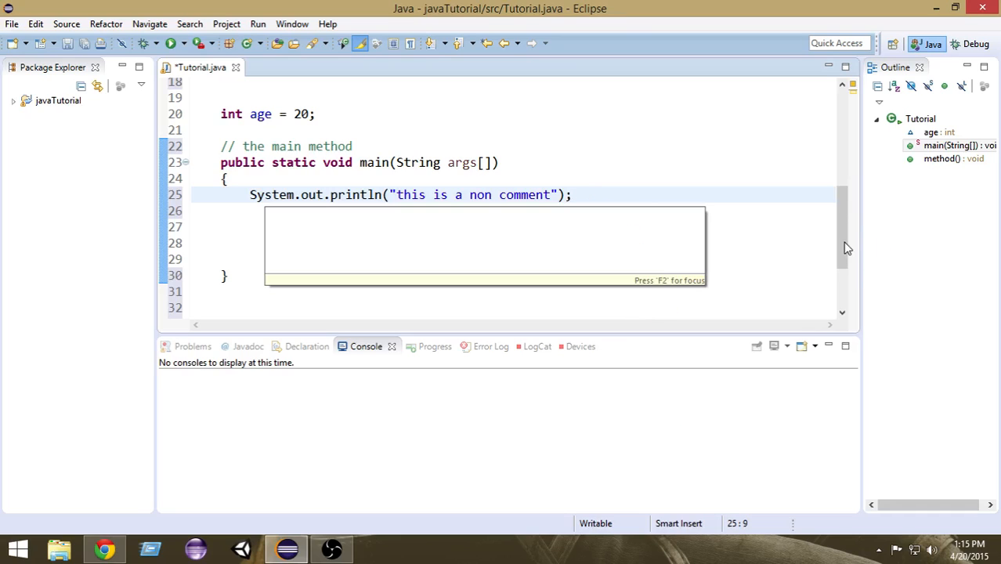
{"action": "left_click", "coordinate": [516, 162]}
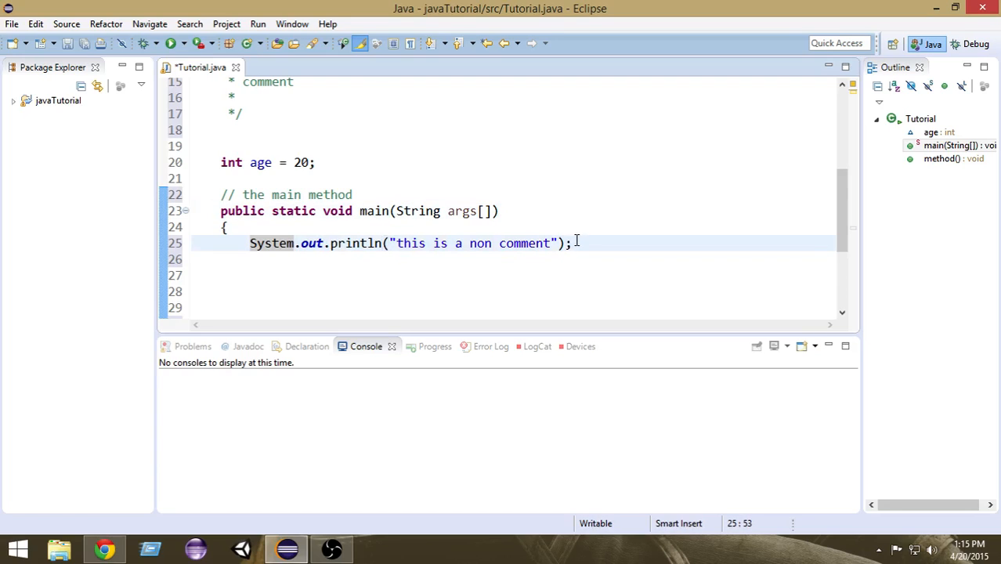
{"action": "key", "text": "ctrl+s"}
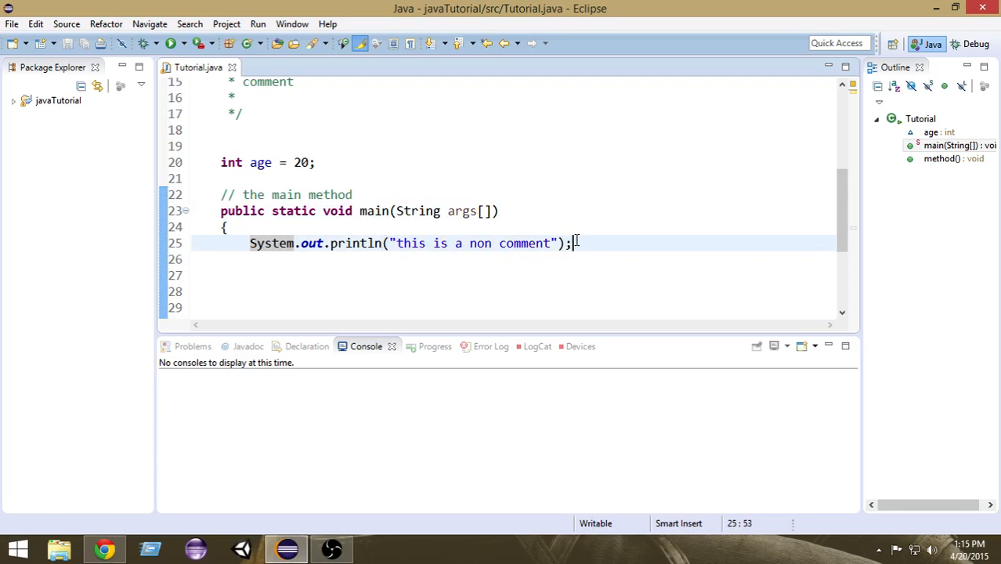